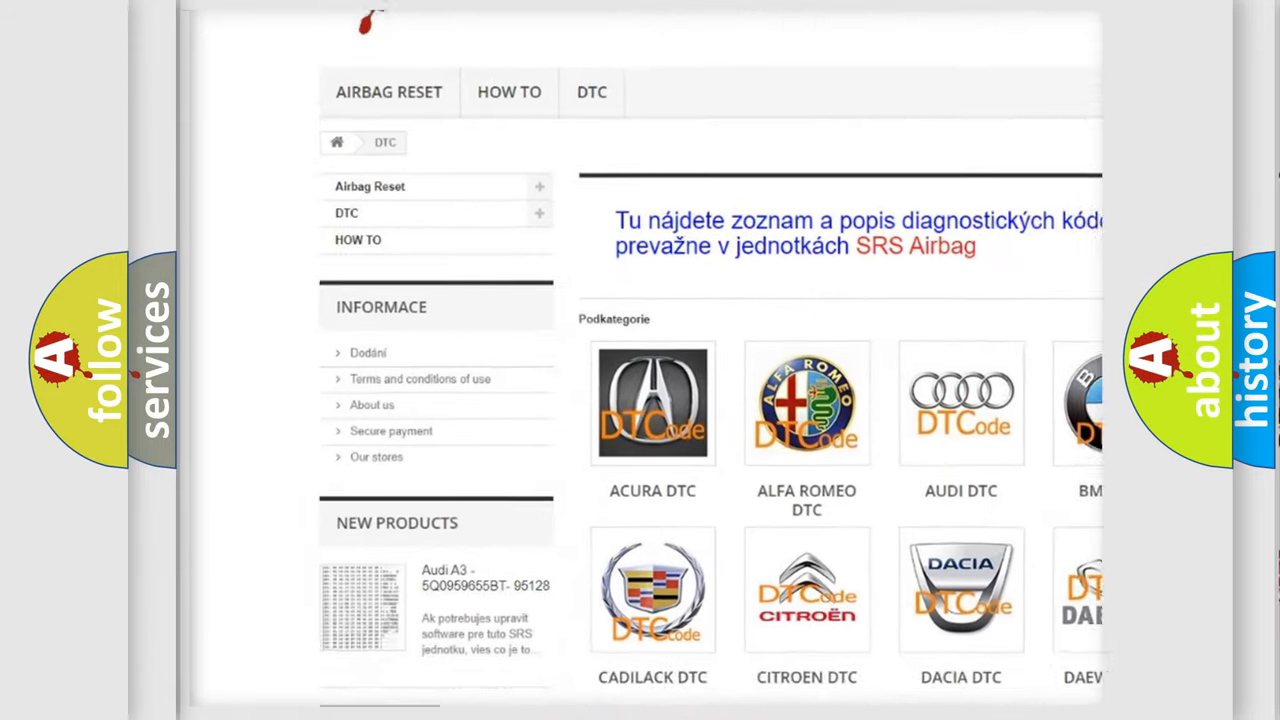
pyautogui.scroll(-3)
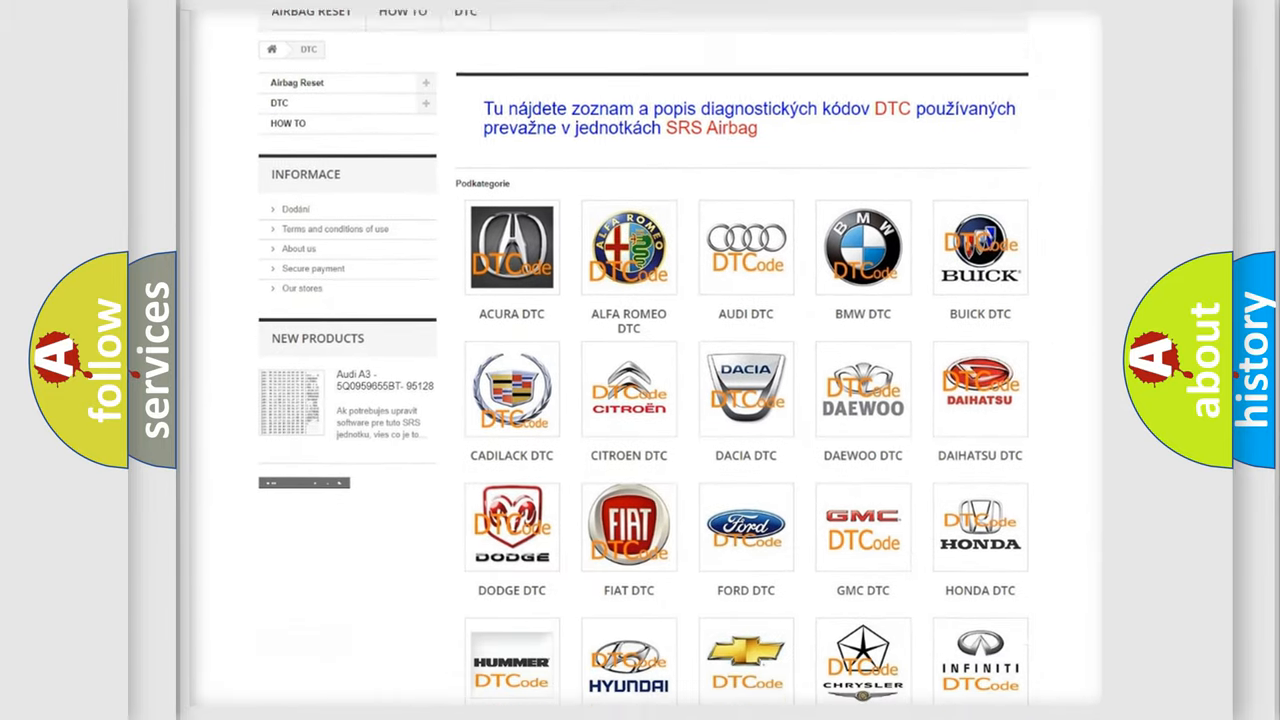
pyautogui.scroll(-3)
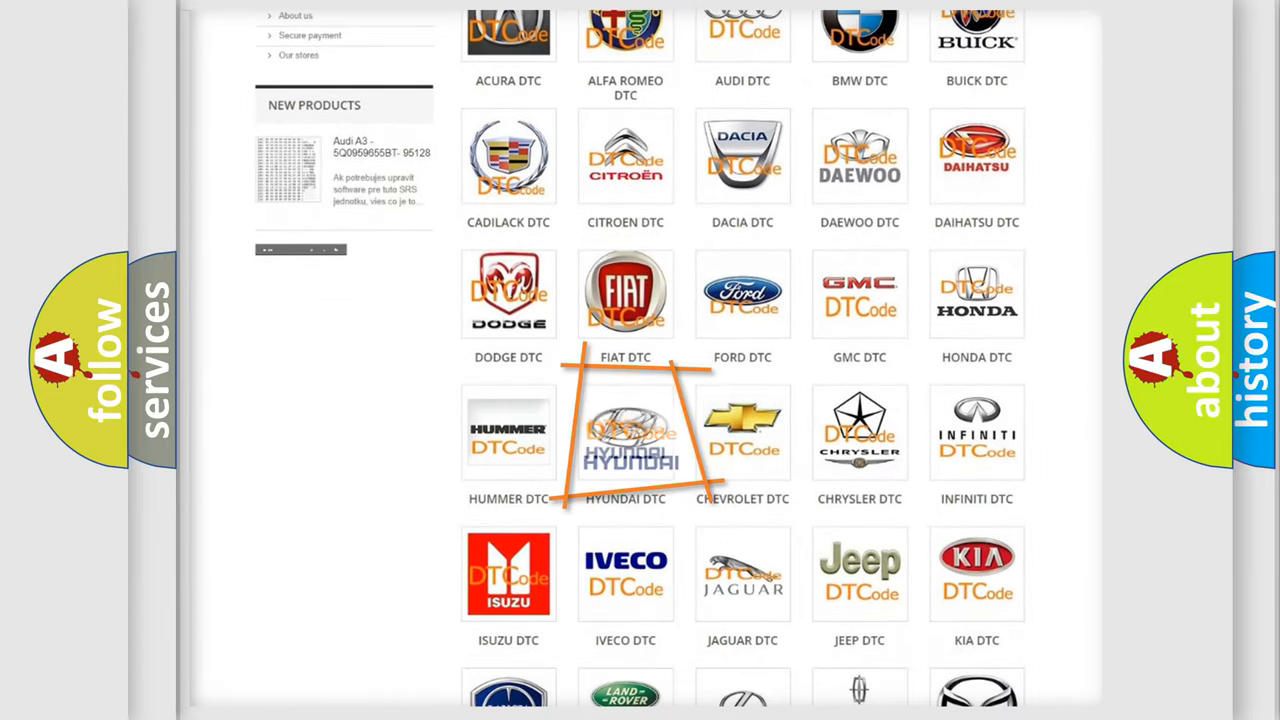